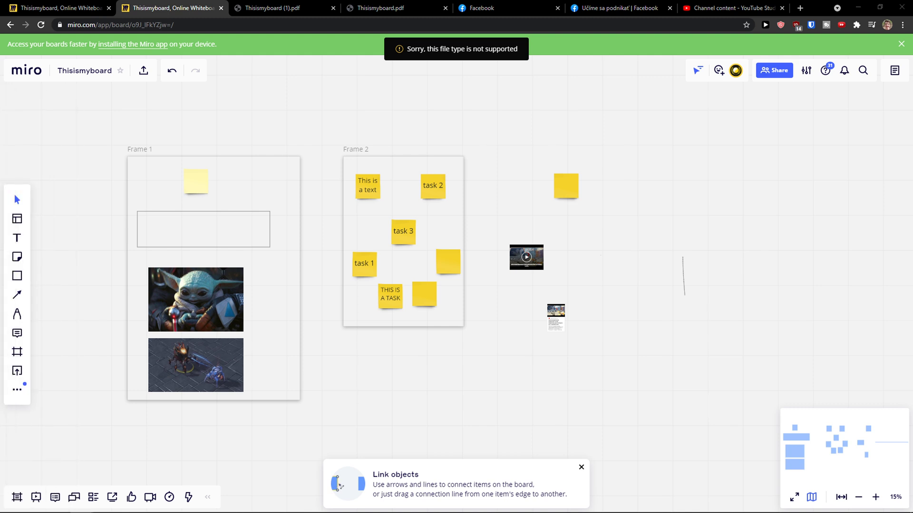
mouse_move(129, 159)
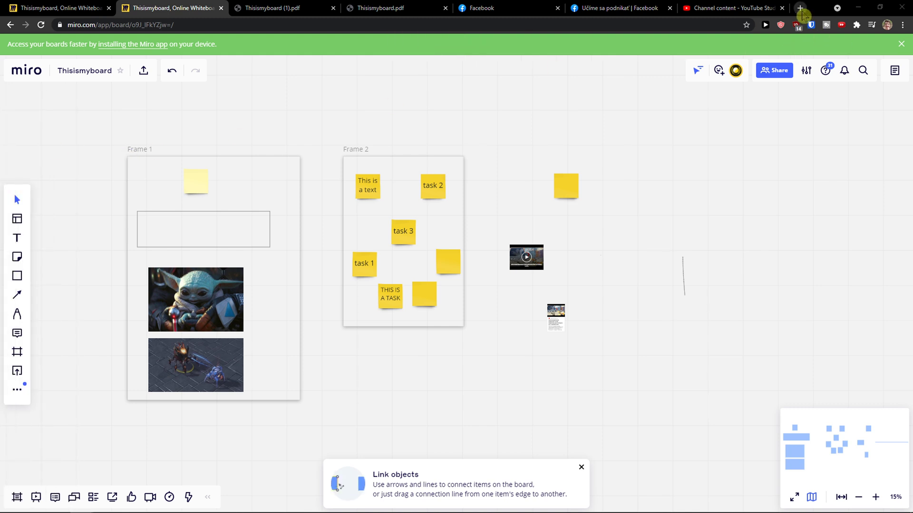
Step: Start a new Chrome tab headed to youtube.com while the board stays open
click(799, 8)
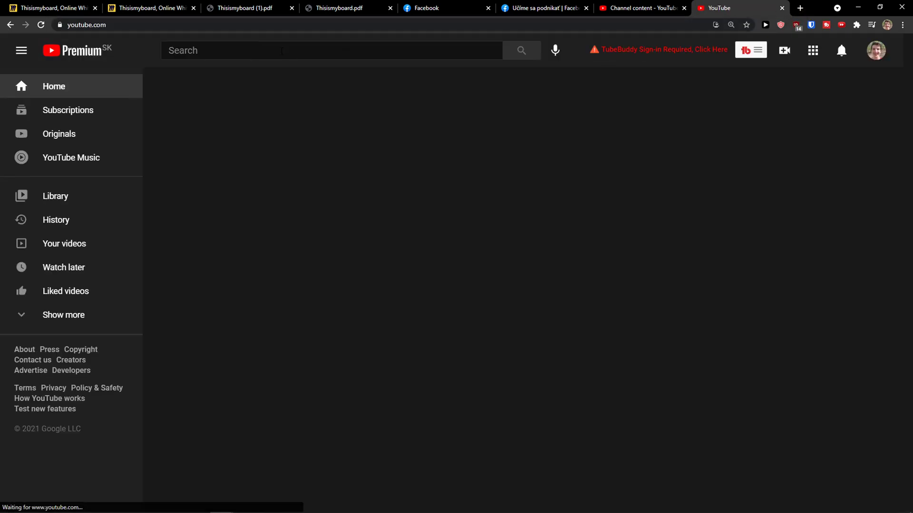
Step: Return to the Thisismyboard tab showing the two frames and sticky notes
click(150, 8)
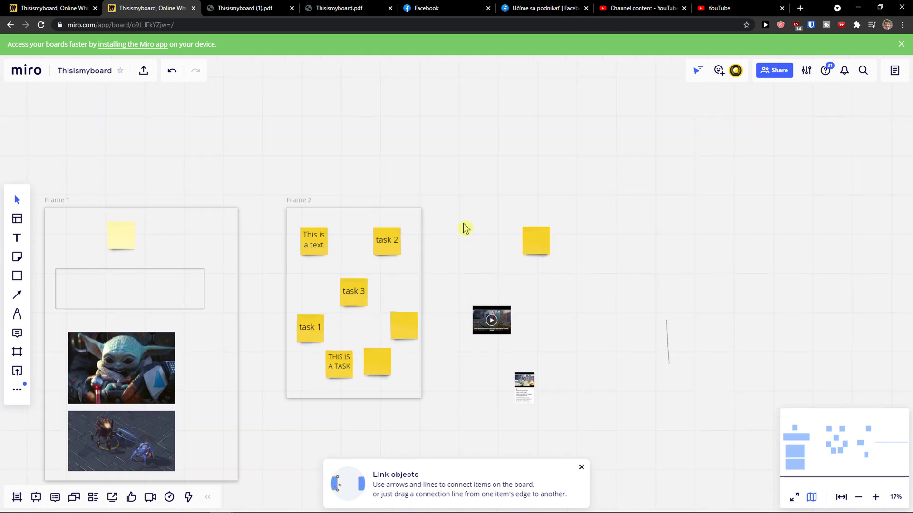
mouse_move(440, 220)
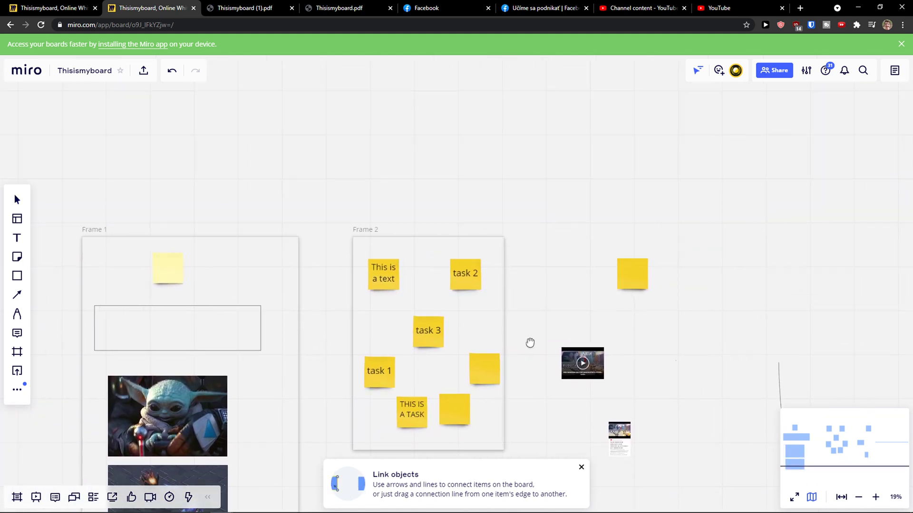
Step: Search YouTube for 'ed sheeran karaoke' to reach the Thinking Out Loud karaoke video
click(725, 9)
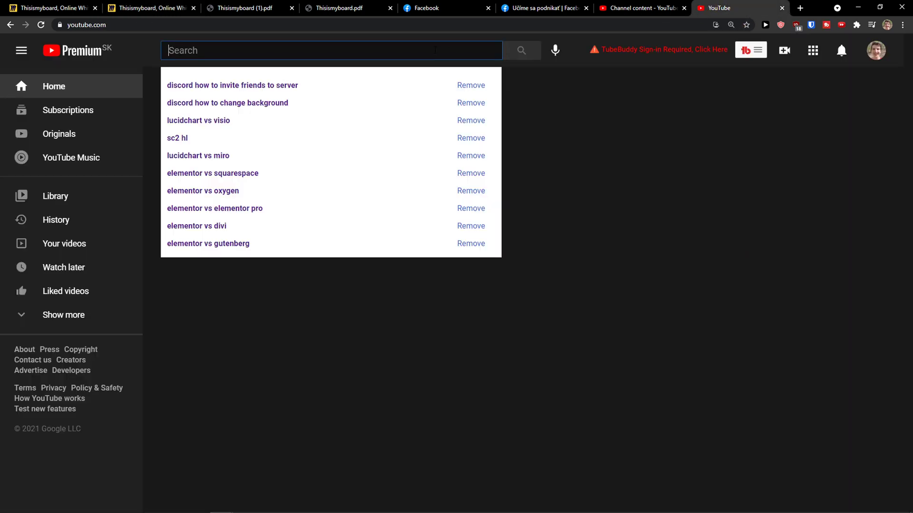
text(ed sheeran karaoke)
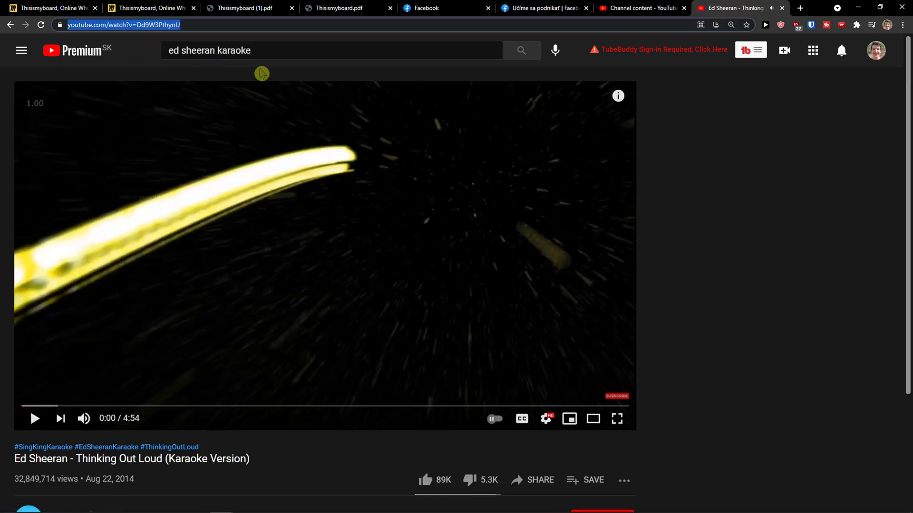
mouse_move(250, 8)
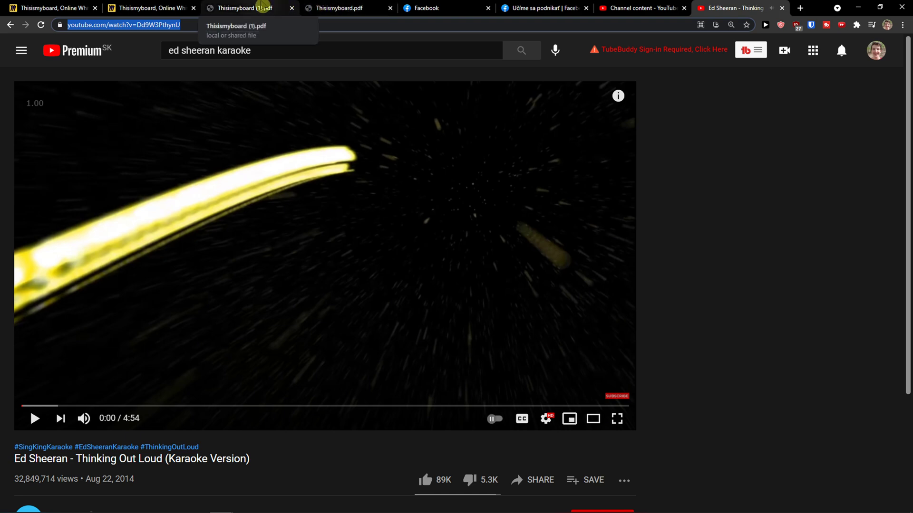
Step: Paste the karaoke link as a video card on the board and enlarge it above the frames
click(148, 7)
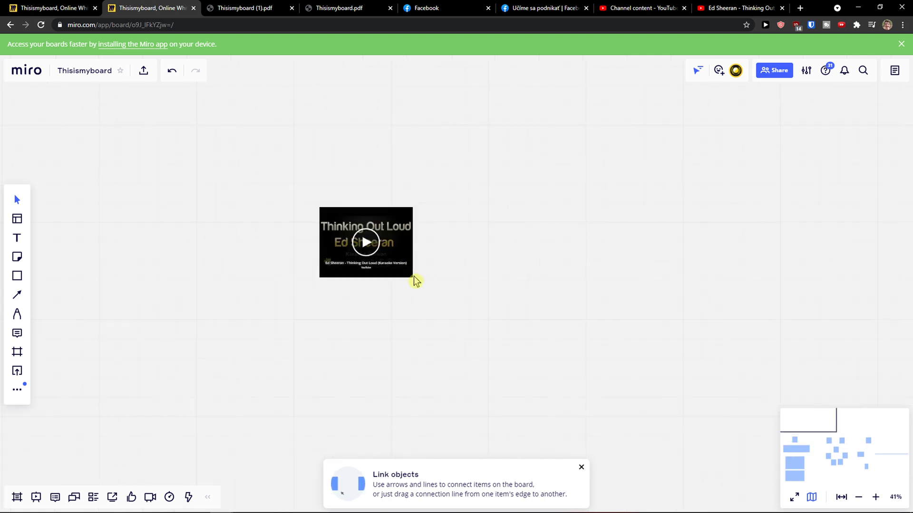
click(365, 243)
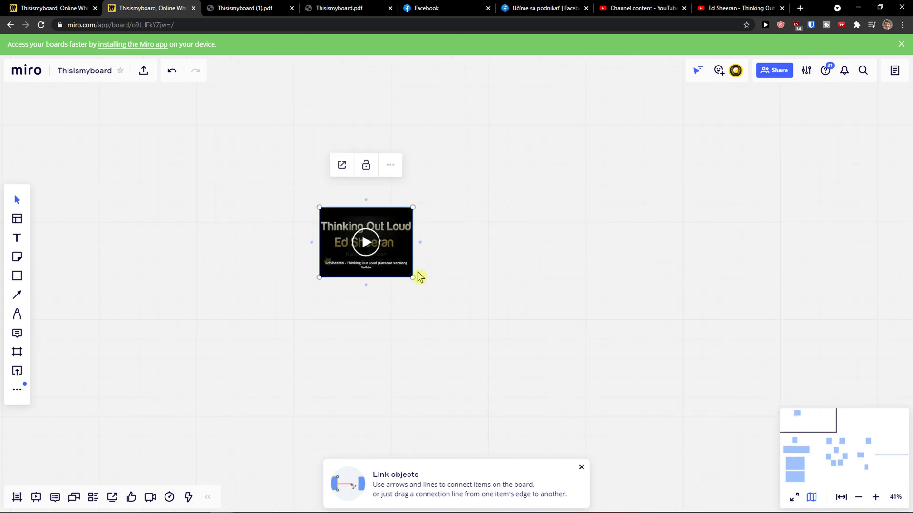
scroll(down, 3)
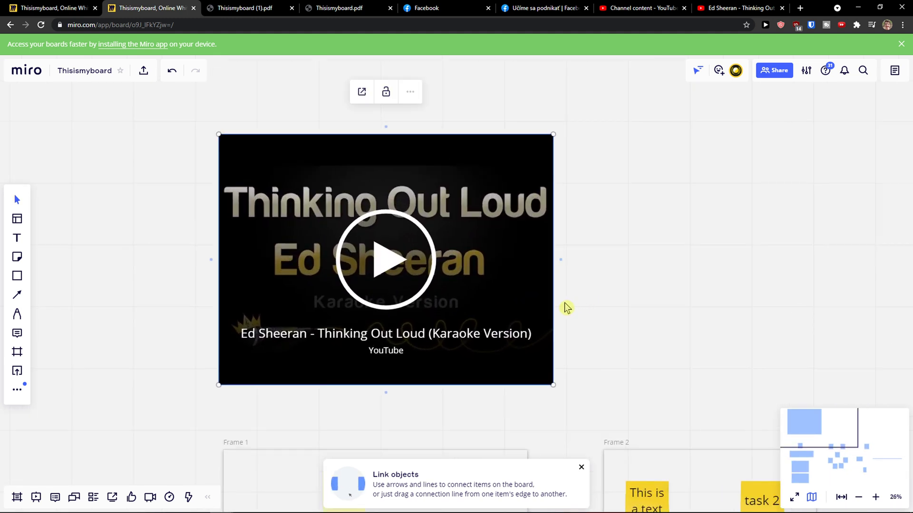
Step: Start the karaoke card so the YouTube player loads inline, then select the player
click(385, 259)
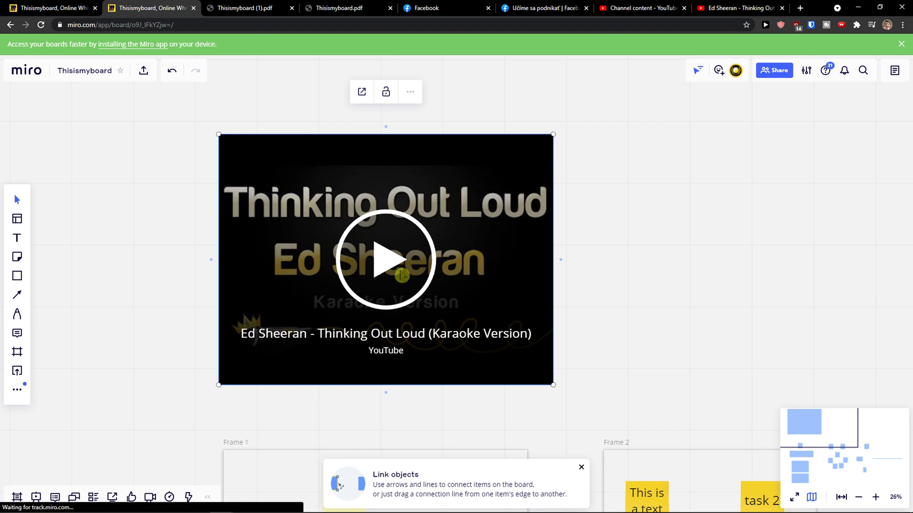
click(385, 260)
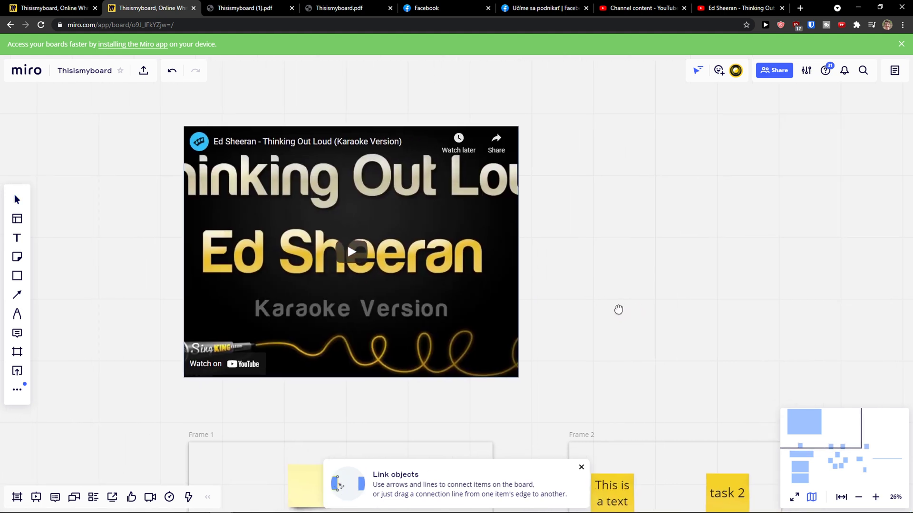
click(351, 251)
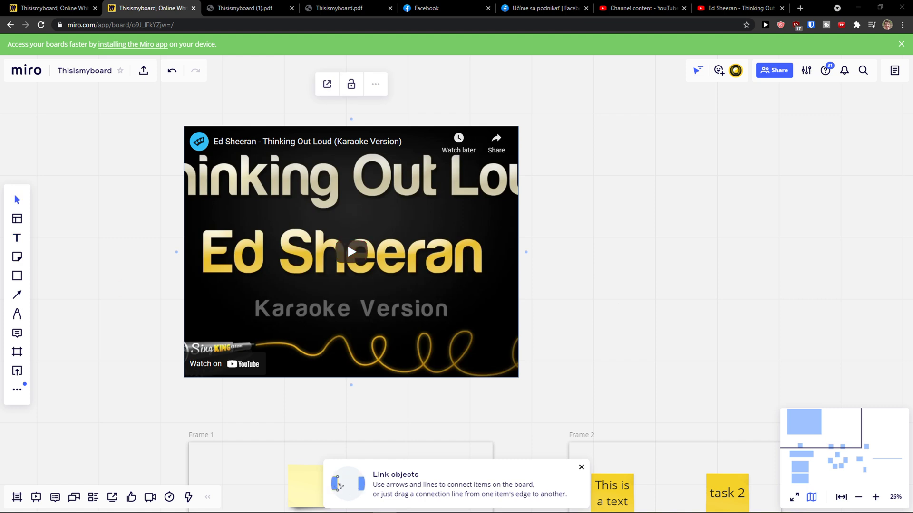
mouse_move(43, 256)
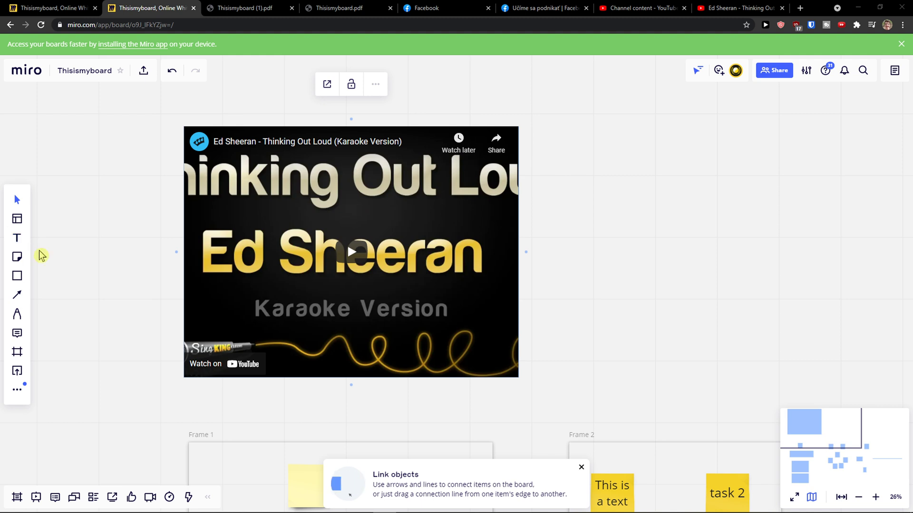